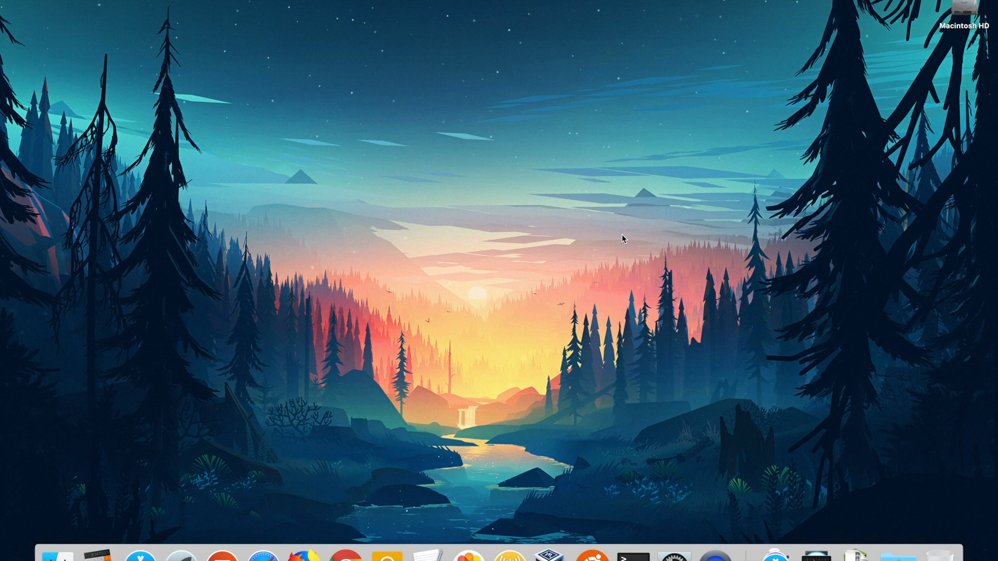
mouse_move(690, 267)
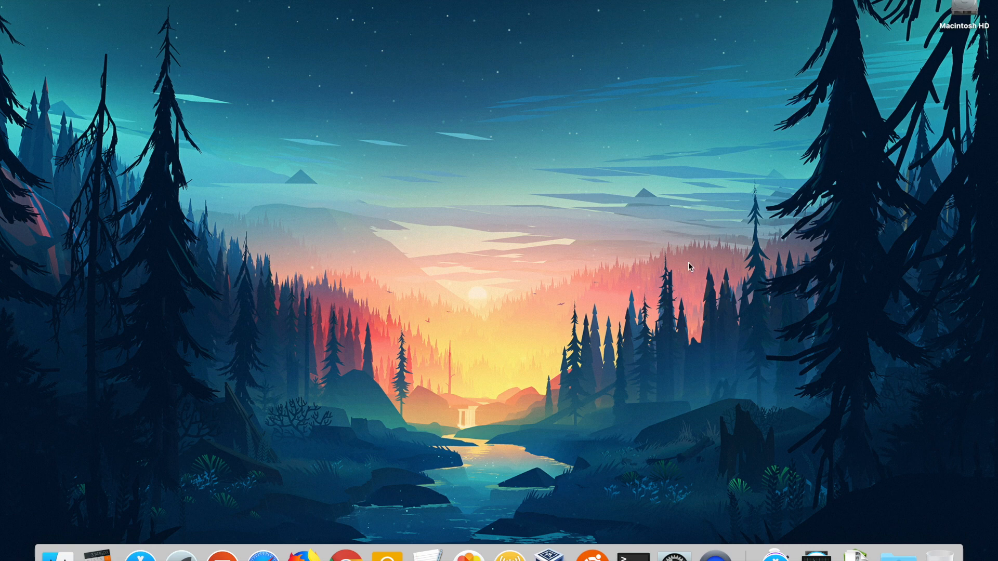
mouse_move(861, 157)
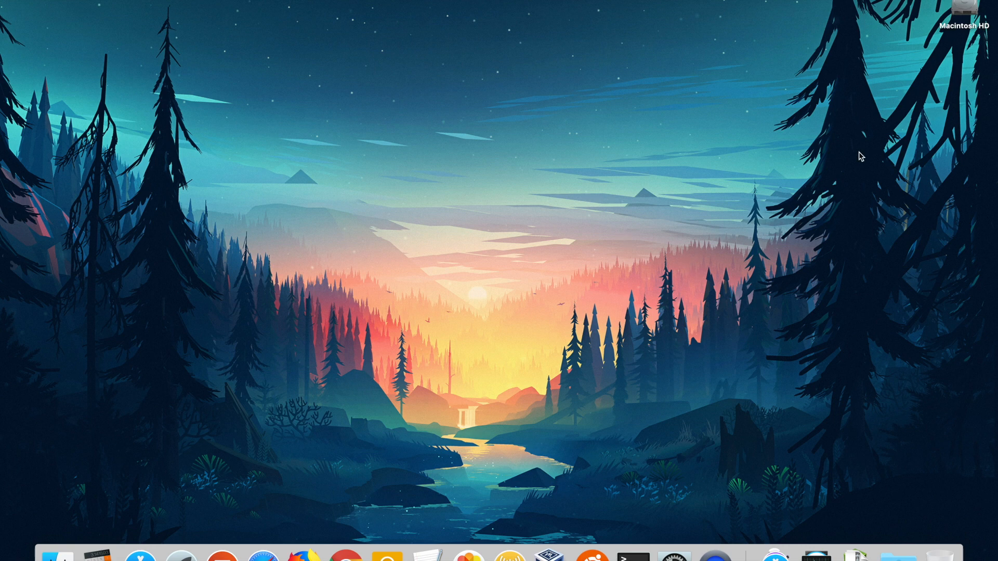
Step: Browse Macintosh HD, looking into the top-level Library and then into the System folder
double_click(965, 9)
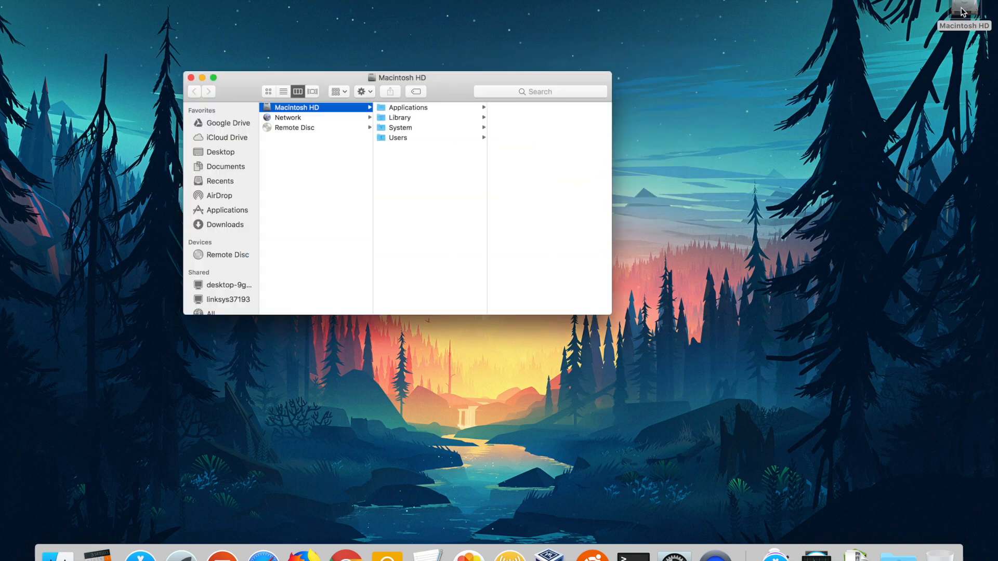
left_click_drag(399, 78, 352, 83)
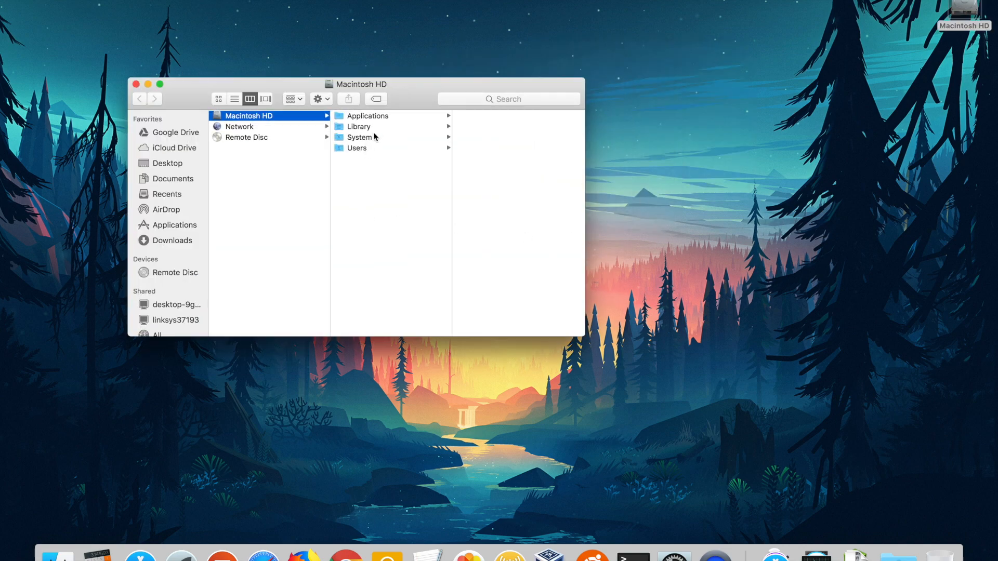
left_click(358, 125)
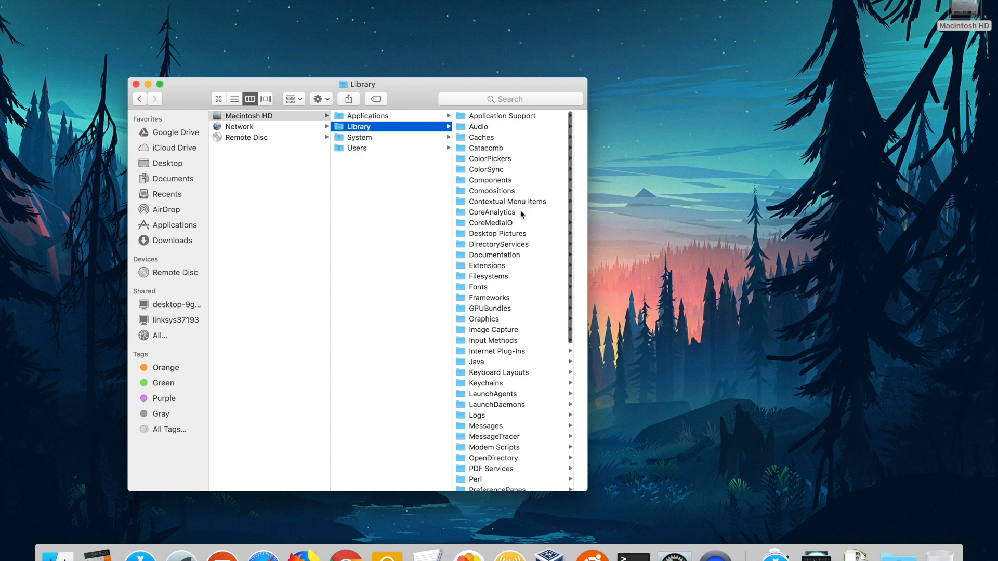
scroll("down", 3)
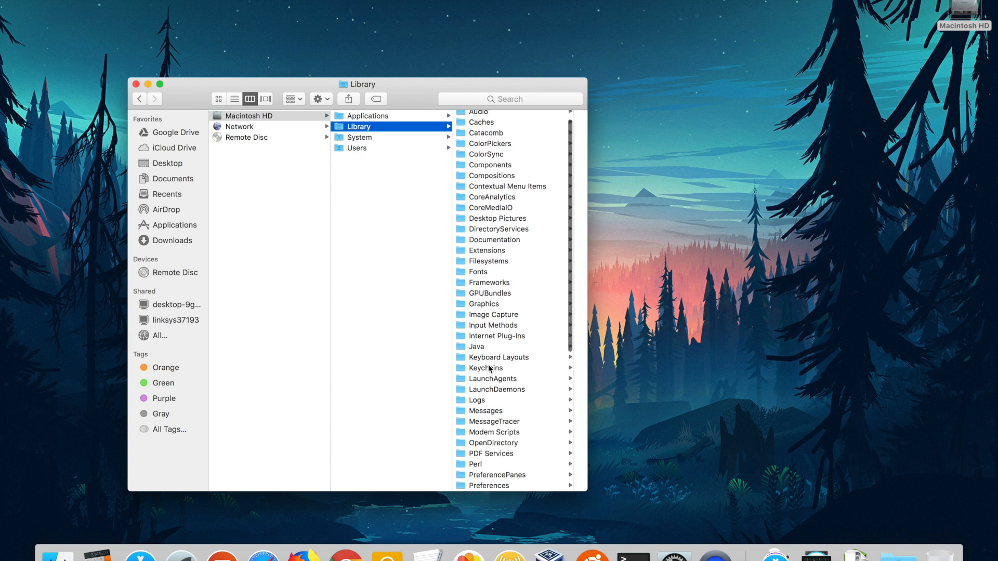
scroll("down", 3)
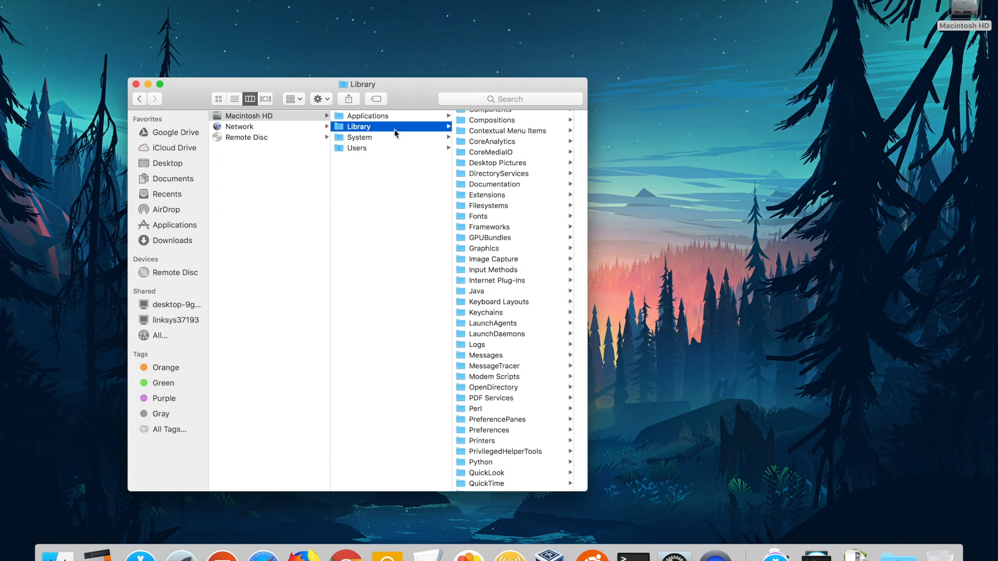
left_click(360, 137)
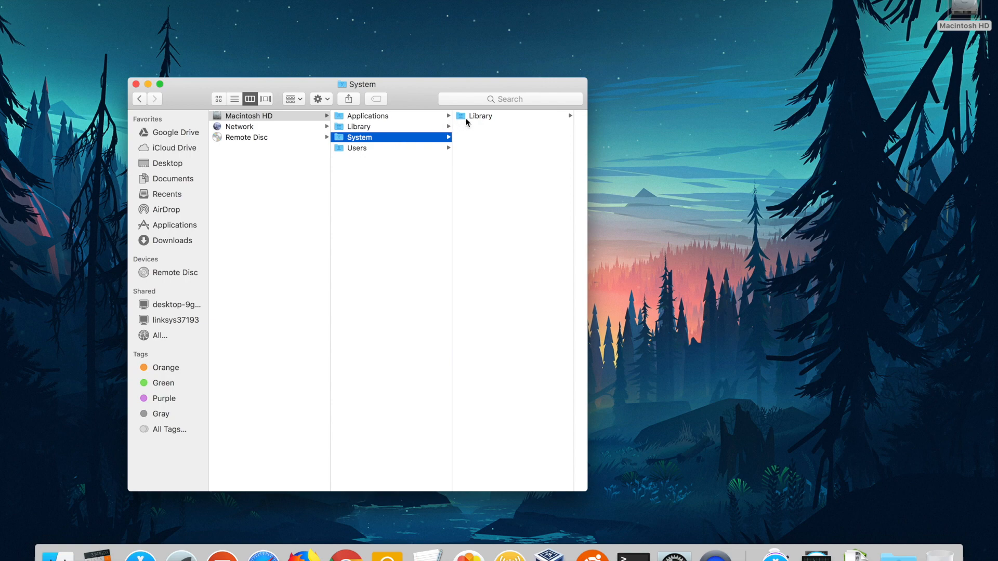
Step: Reach System › Library › CoreServices › Applications listing the built-in utilities
left_click(480, 115)
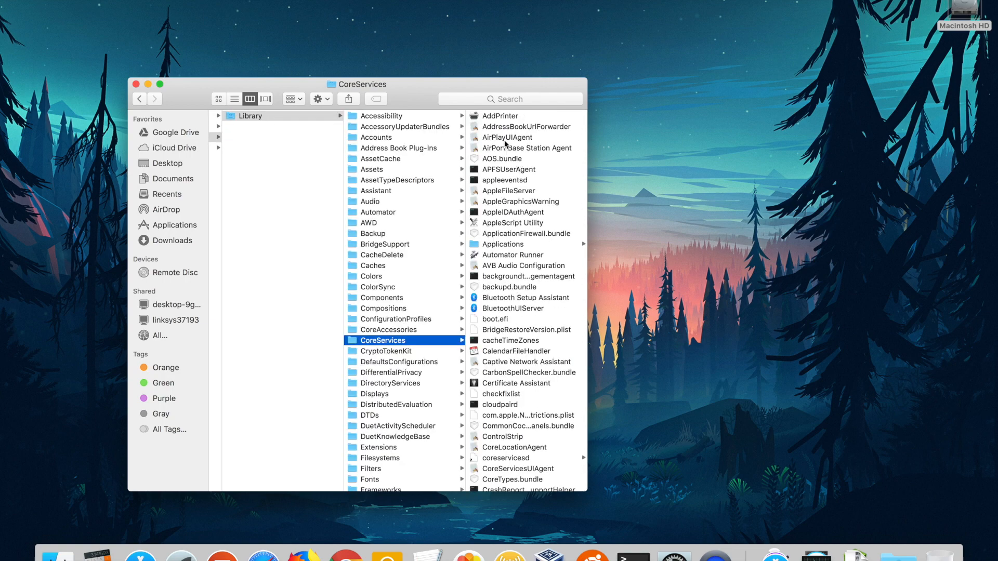
left_click(501, 243)
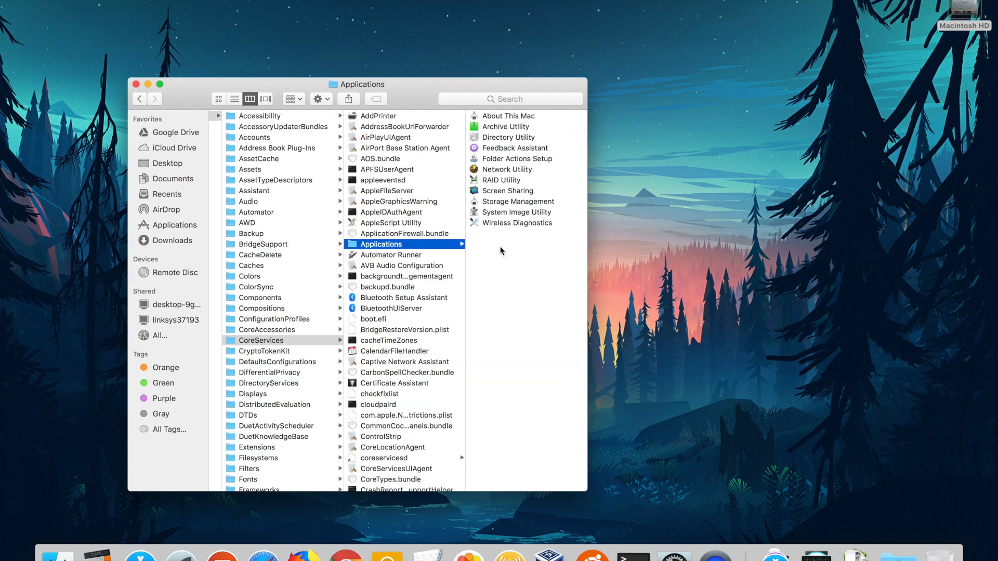
mouse_move(506, 140)
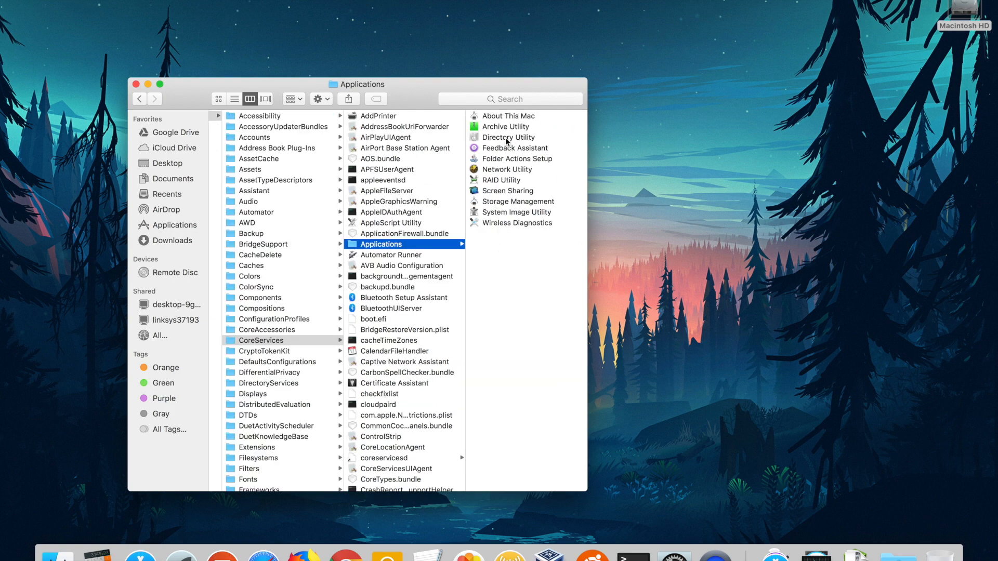
Step: Launch Directory Utility and unlock it via the lock icon for changes
double_click(510, 137)
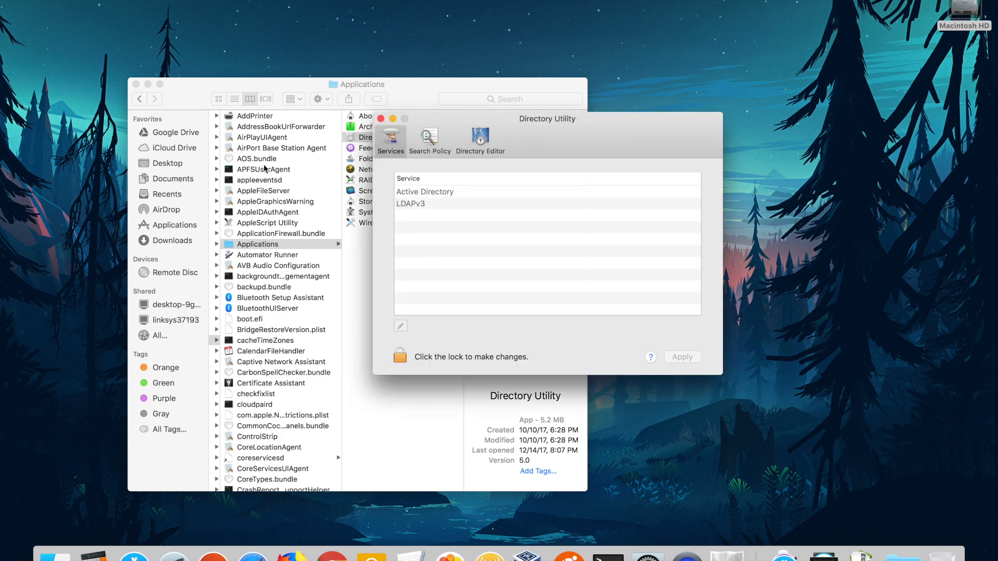
left_click(400, 354)
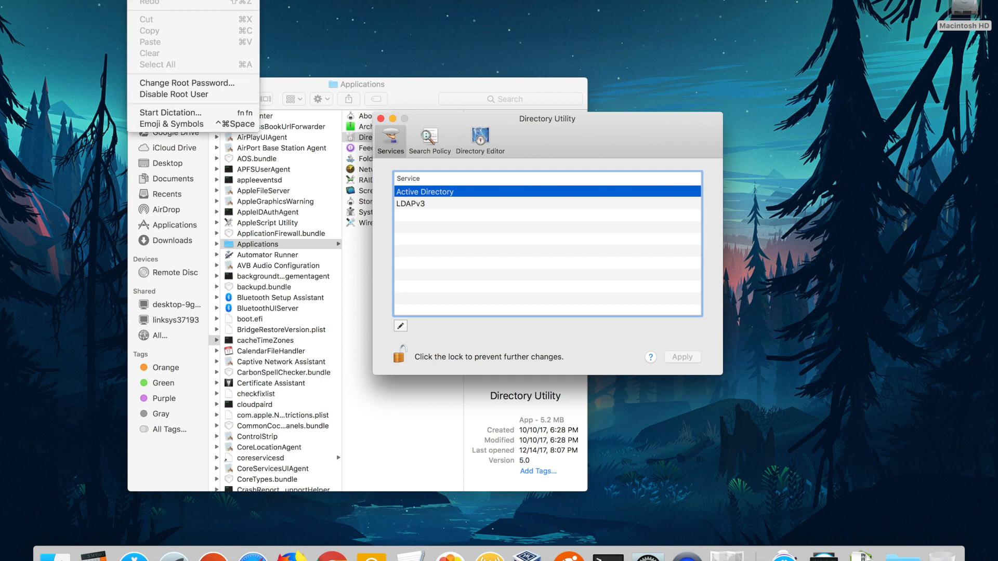
mouse_move(187, 84)
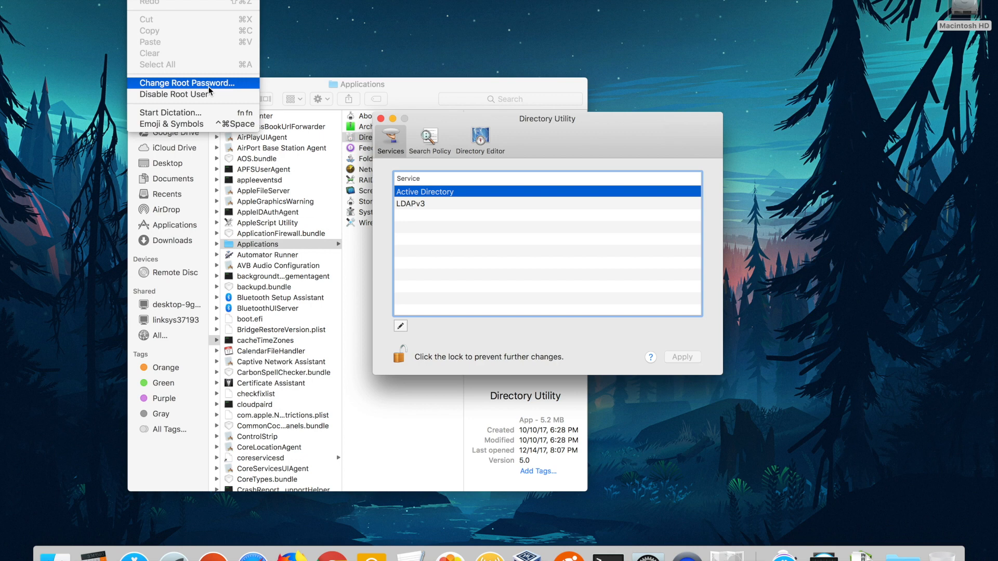
left_click(186, 83)
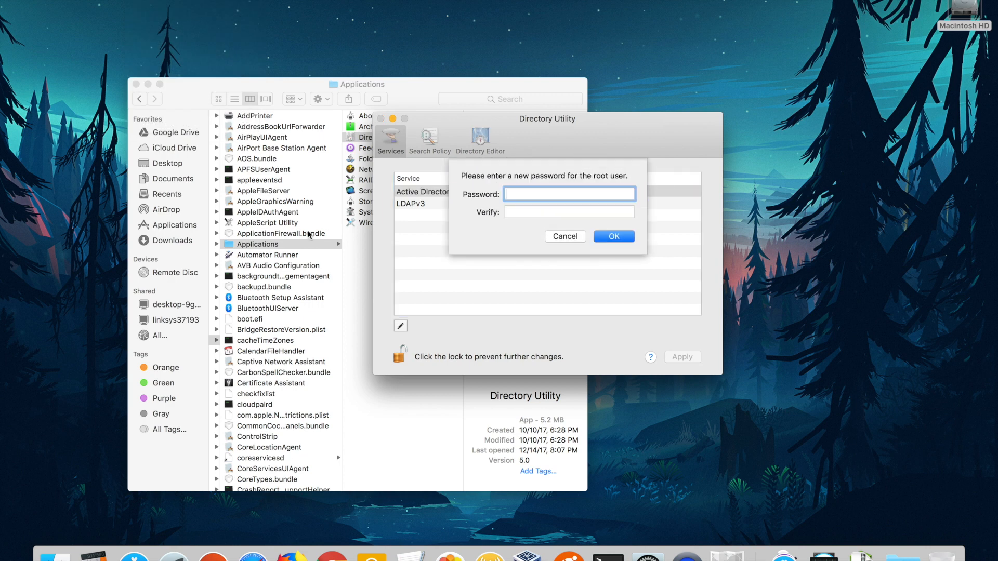
type("•")
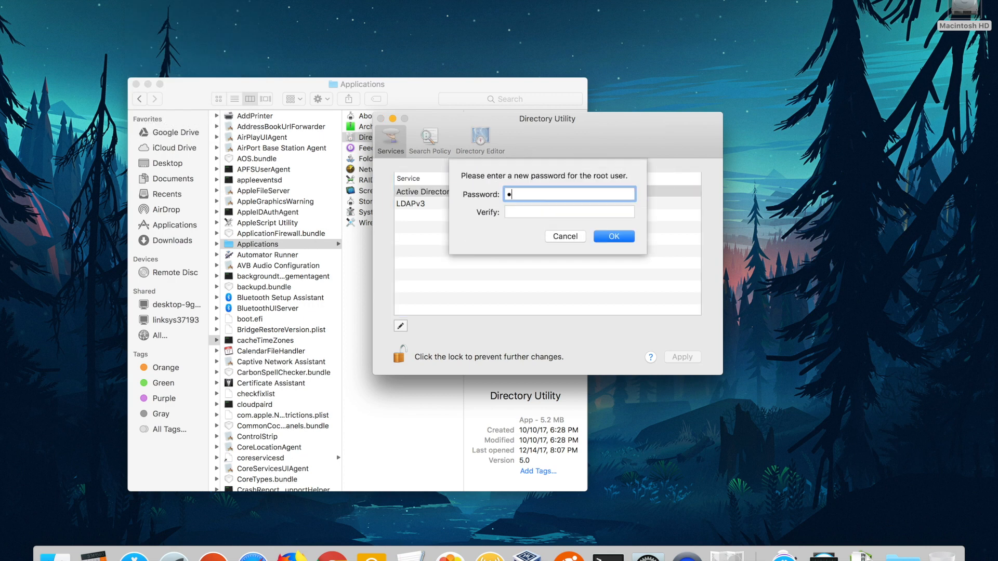
type("password")
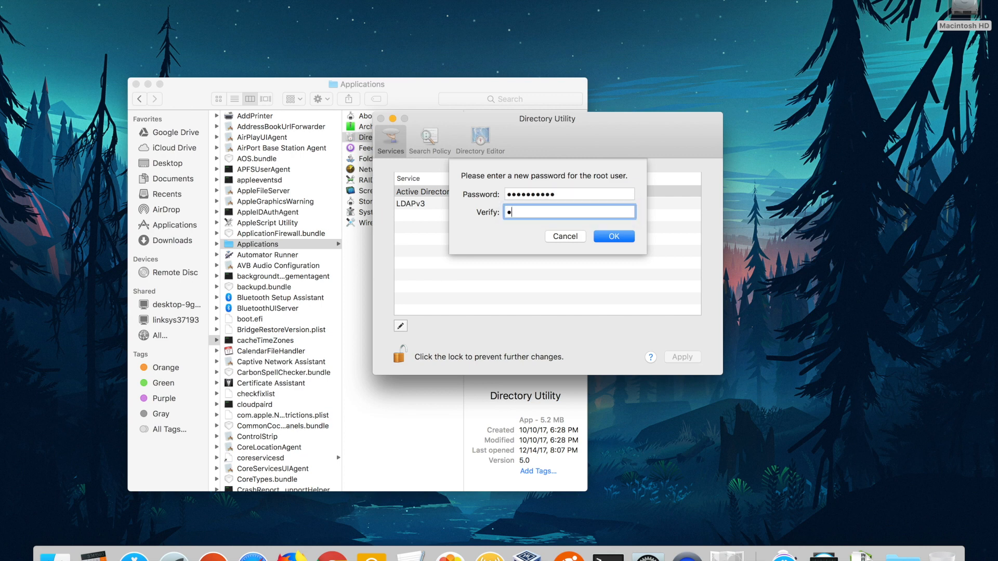
type("••••••••")
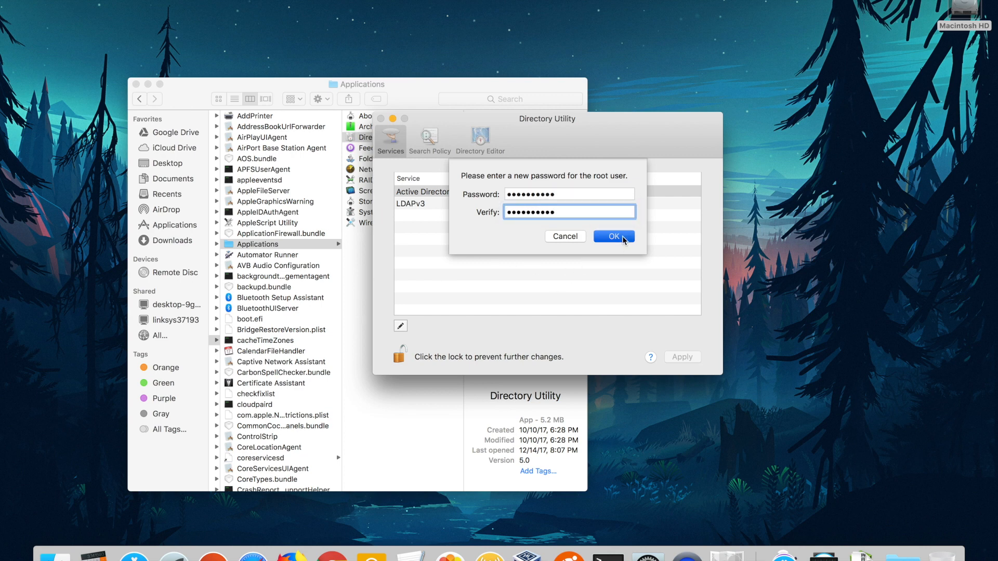
left_click(612, 236)
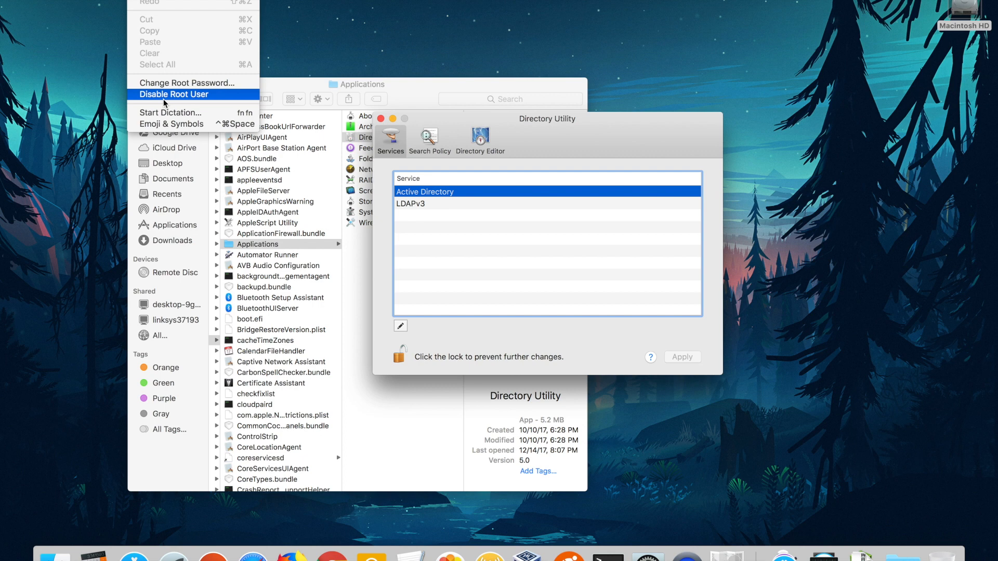
mouse_move(176, 100)
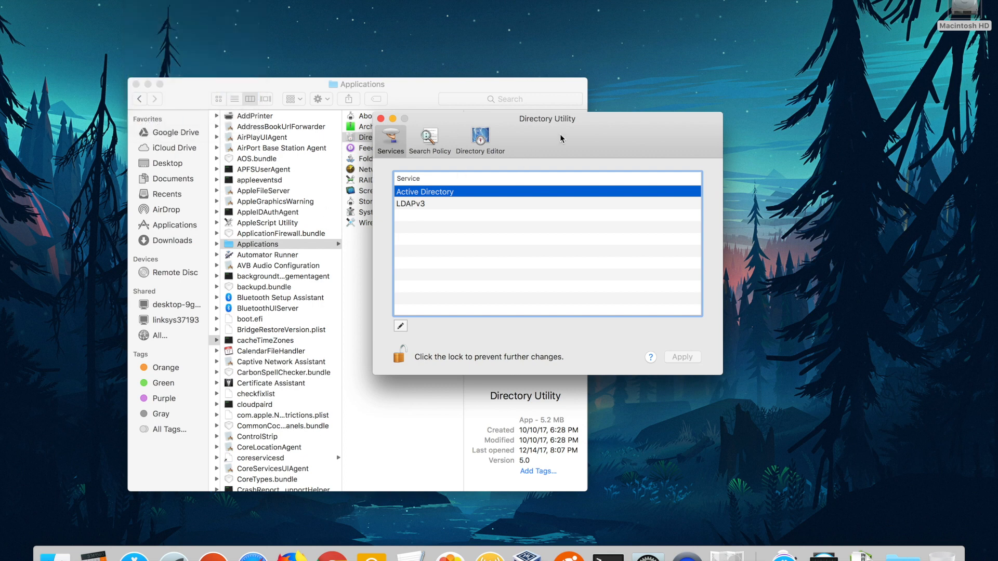
left_click_drag(560, 119, 494, 123)
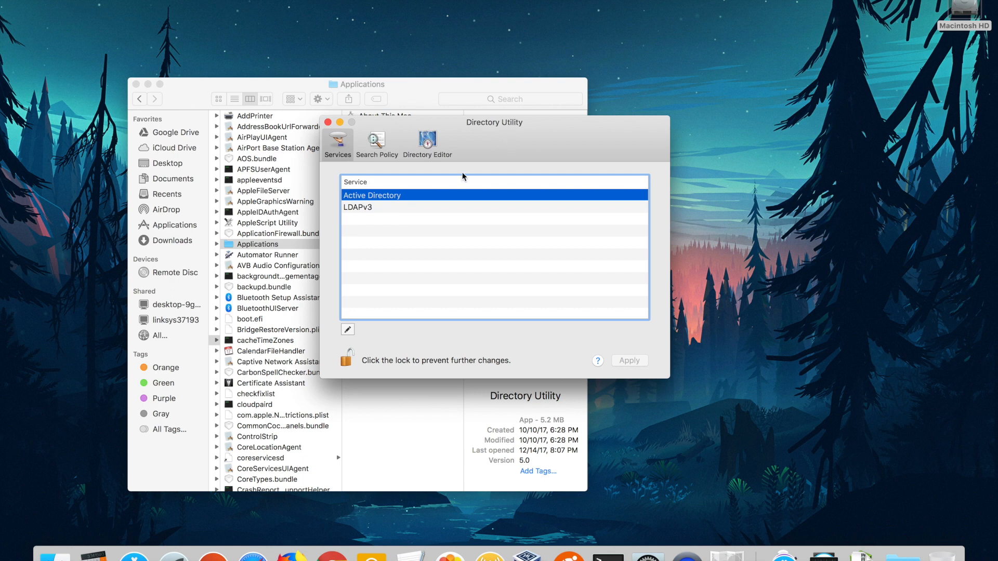
mouse_move(416, 269)
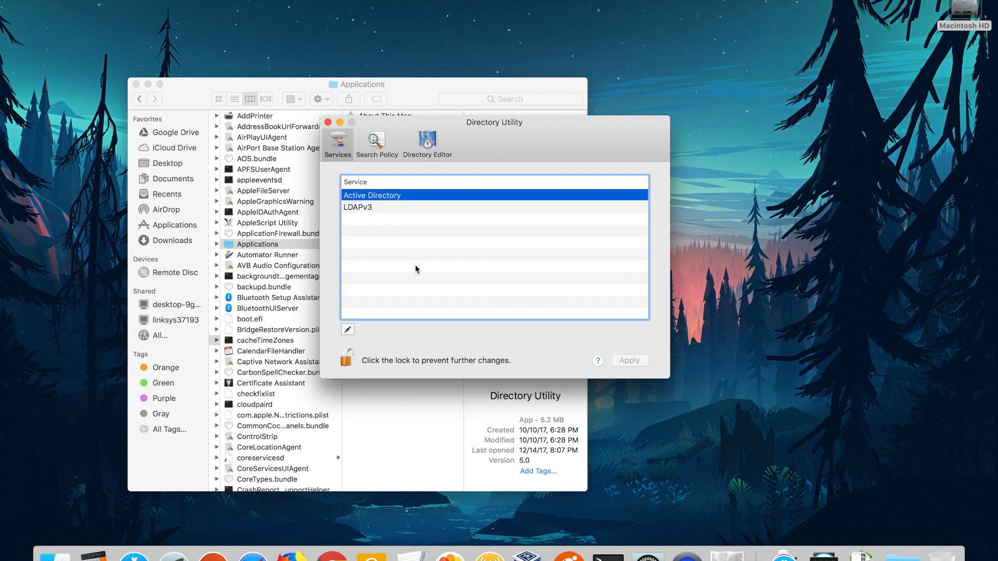